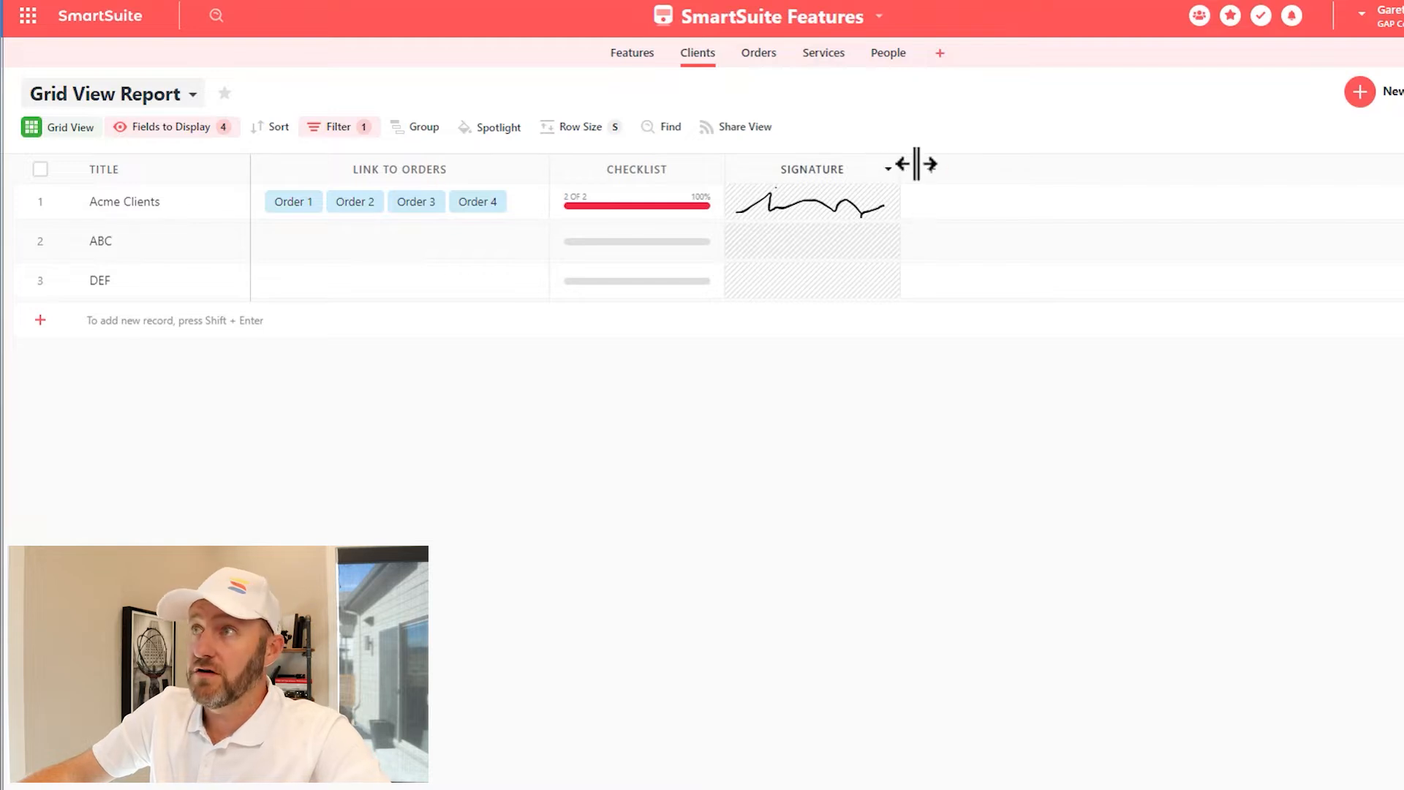
Sketch a test drawn signature in ABC's Signature cell
click(812, 170)
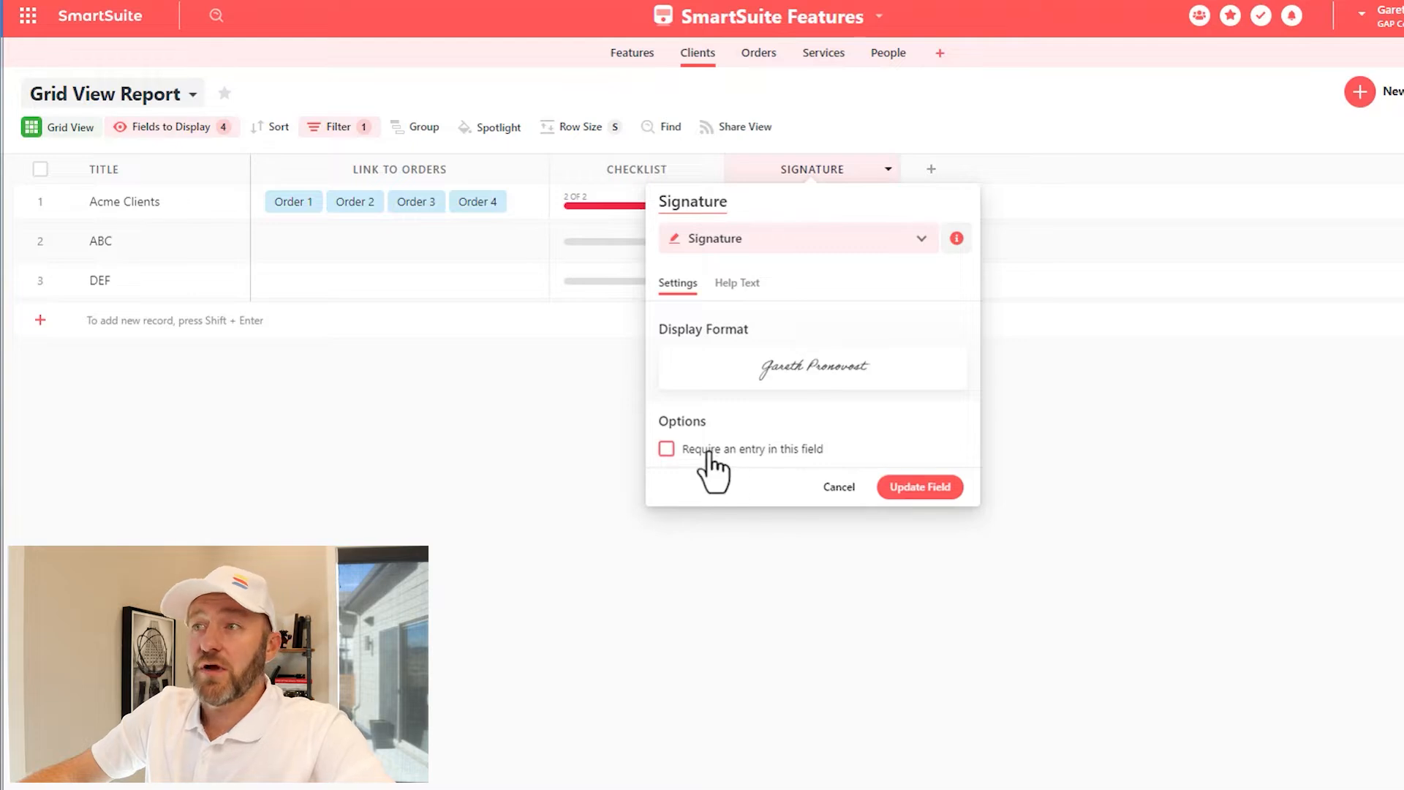
click(692, 200)
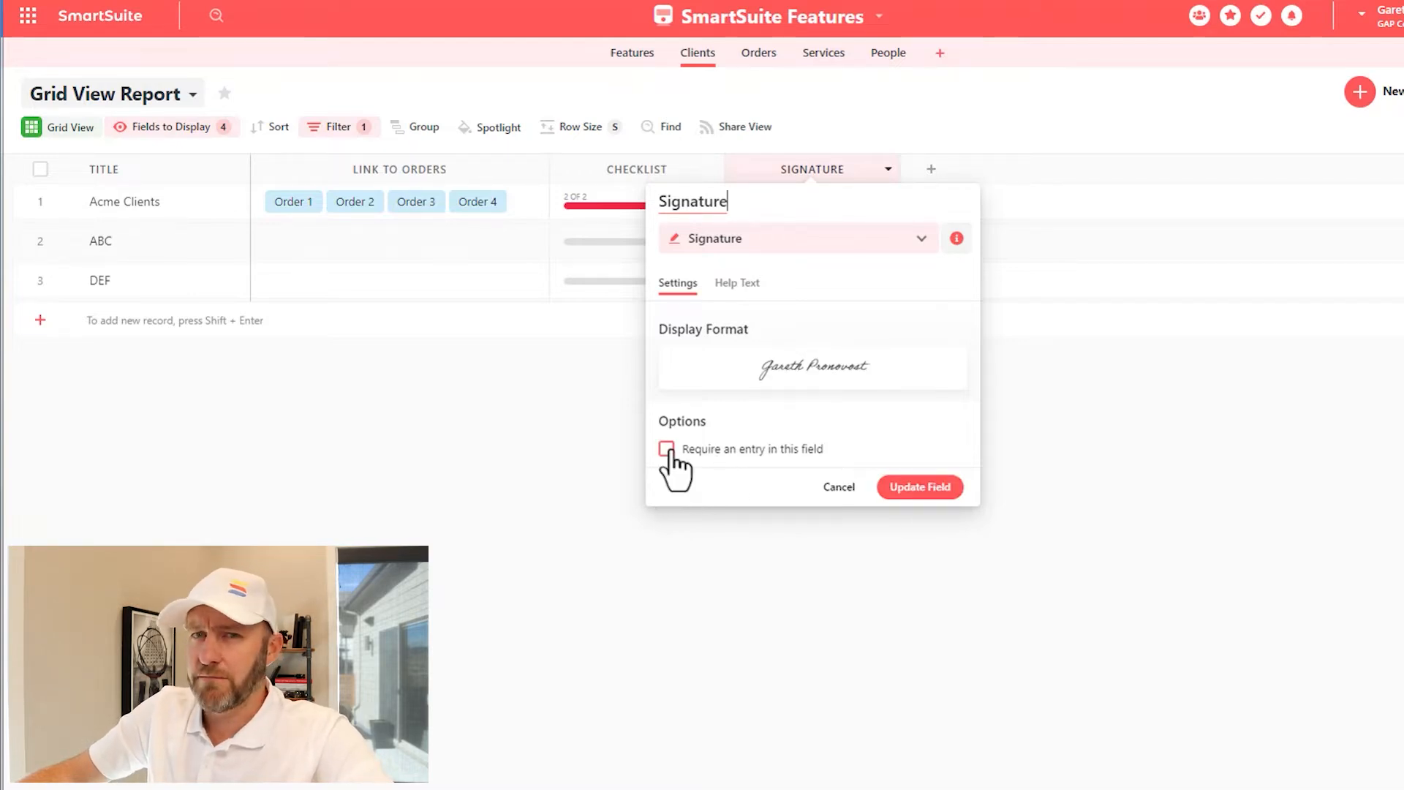
click(918, 486)
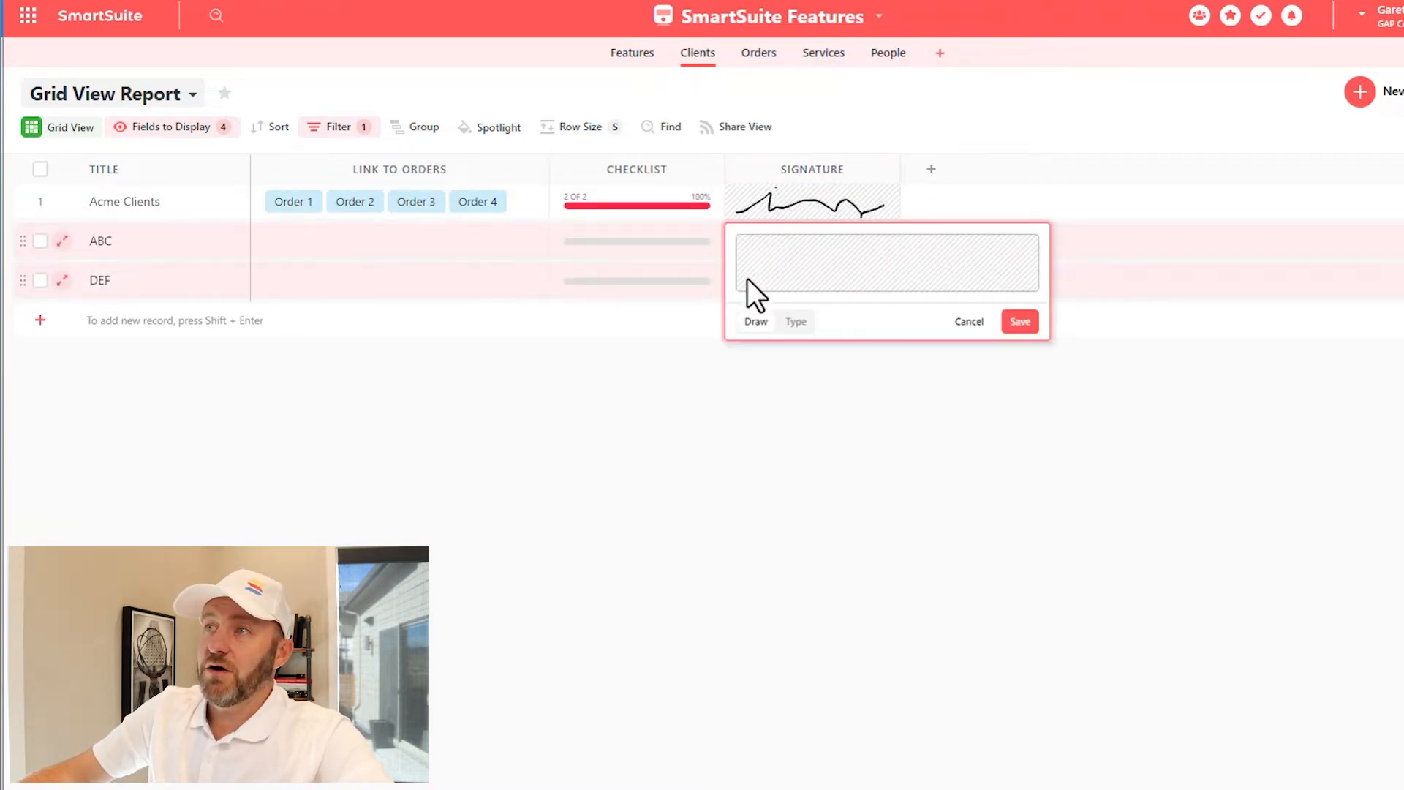
drag(760, 264, 908, 265)
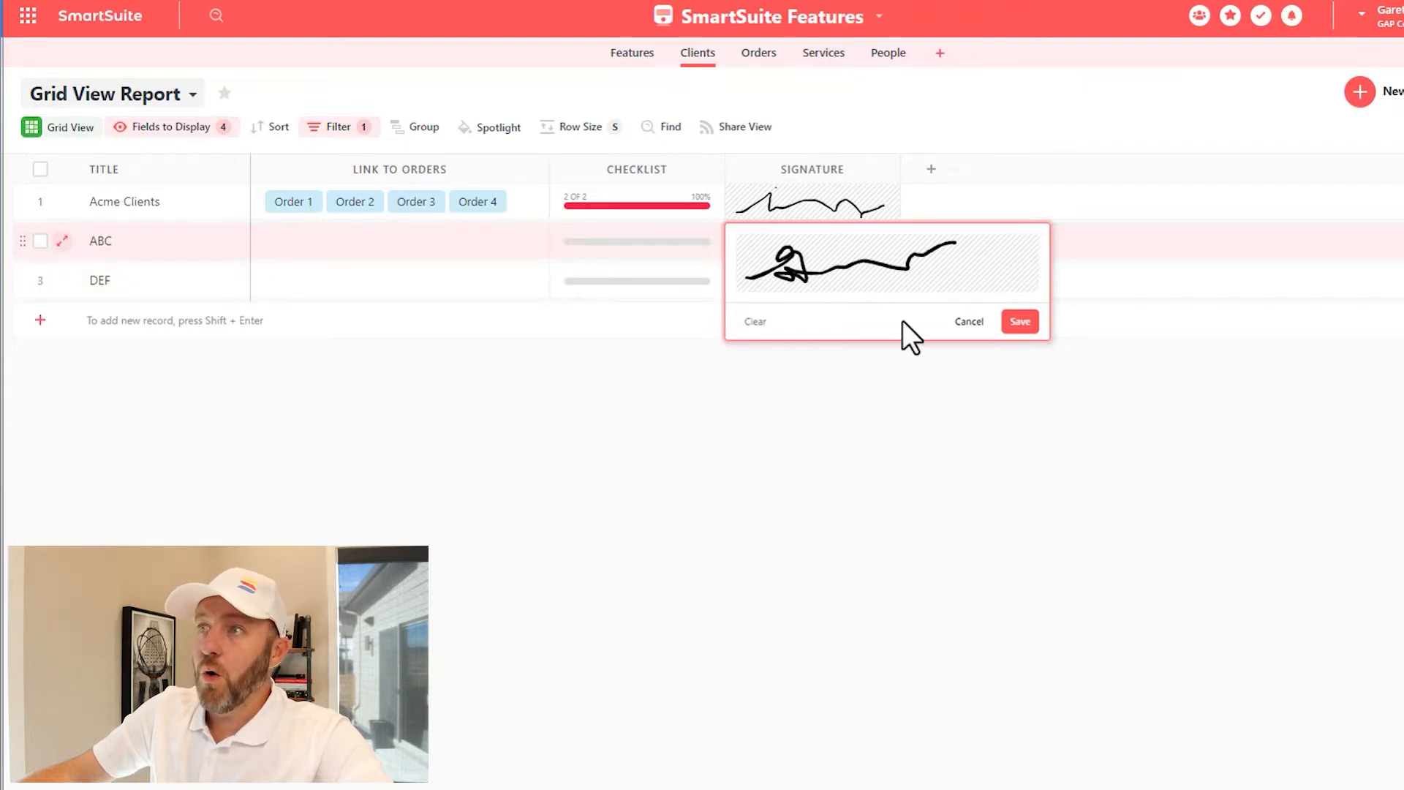
Replace it with a typed cursive signature 'gareth pronovost' and save it to ABC
click(755, 321)
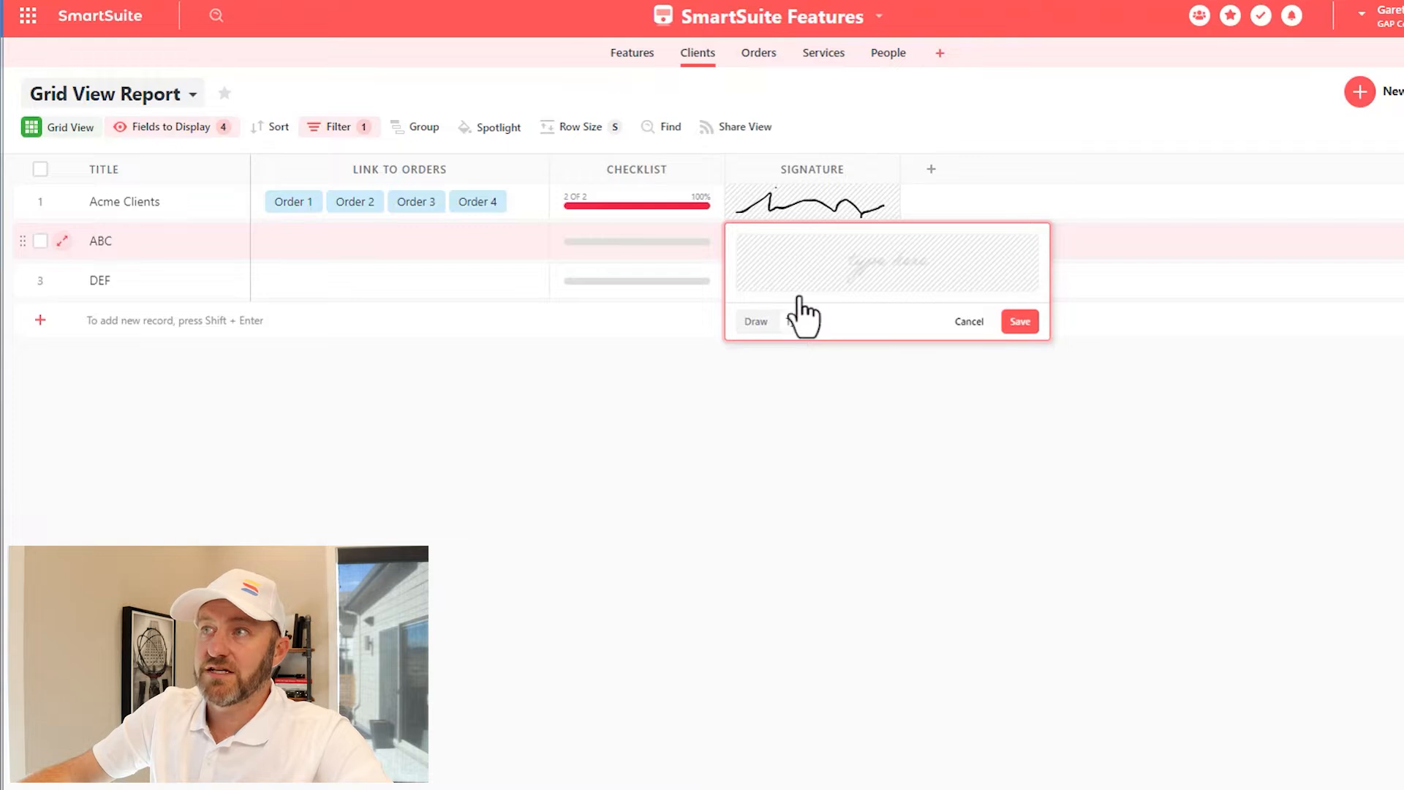
text(gareth)
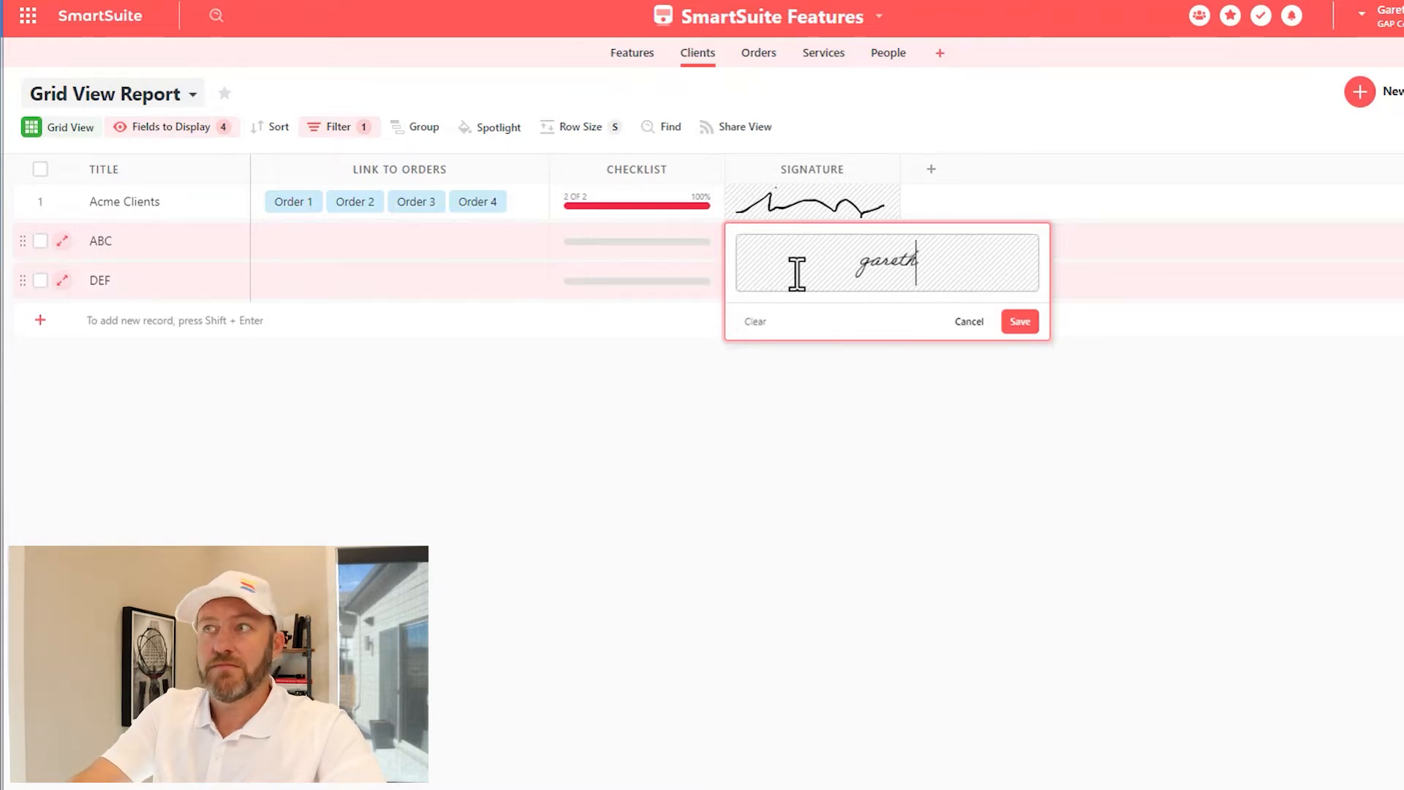
text(pronovost)
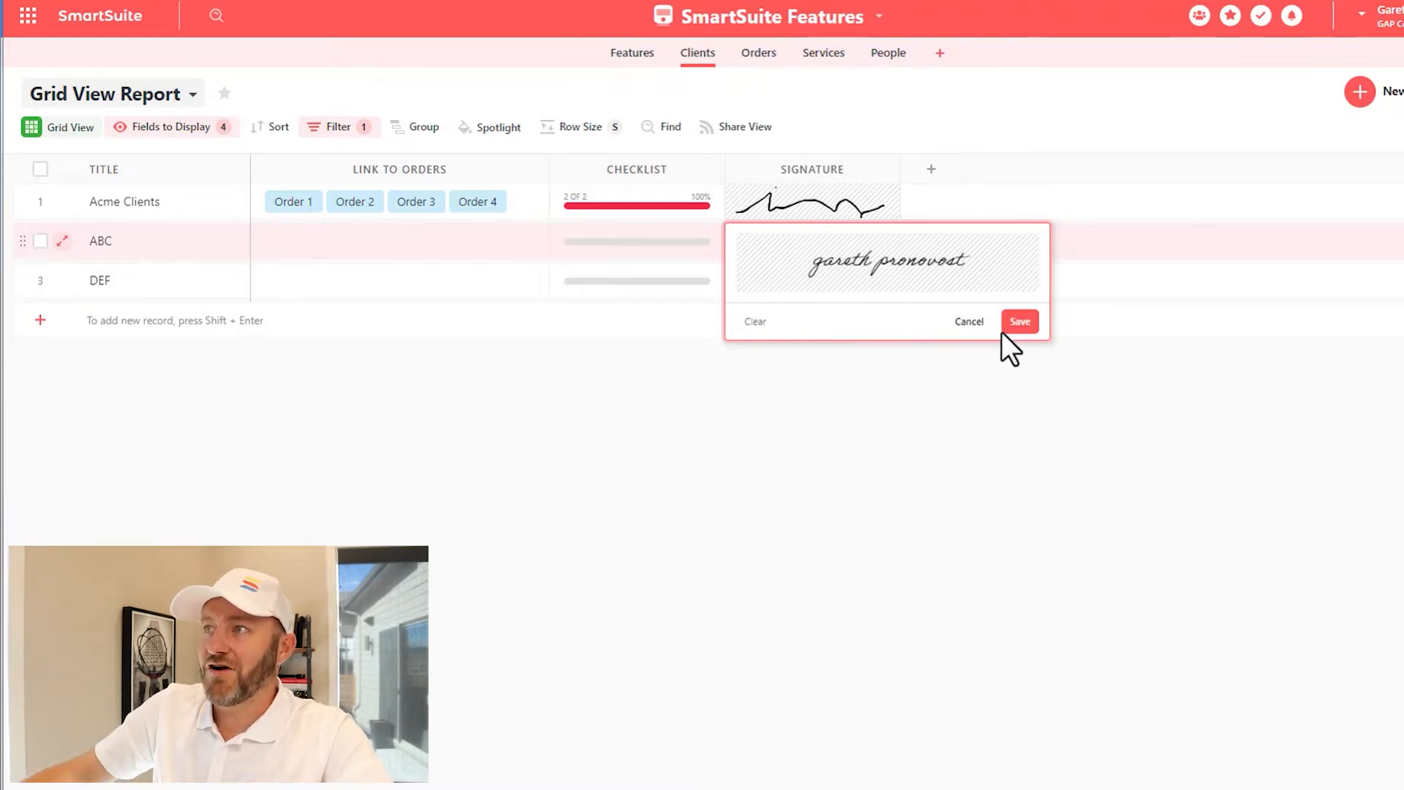
click(1019, 322)
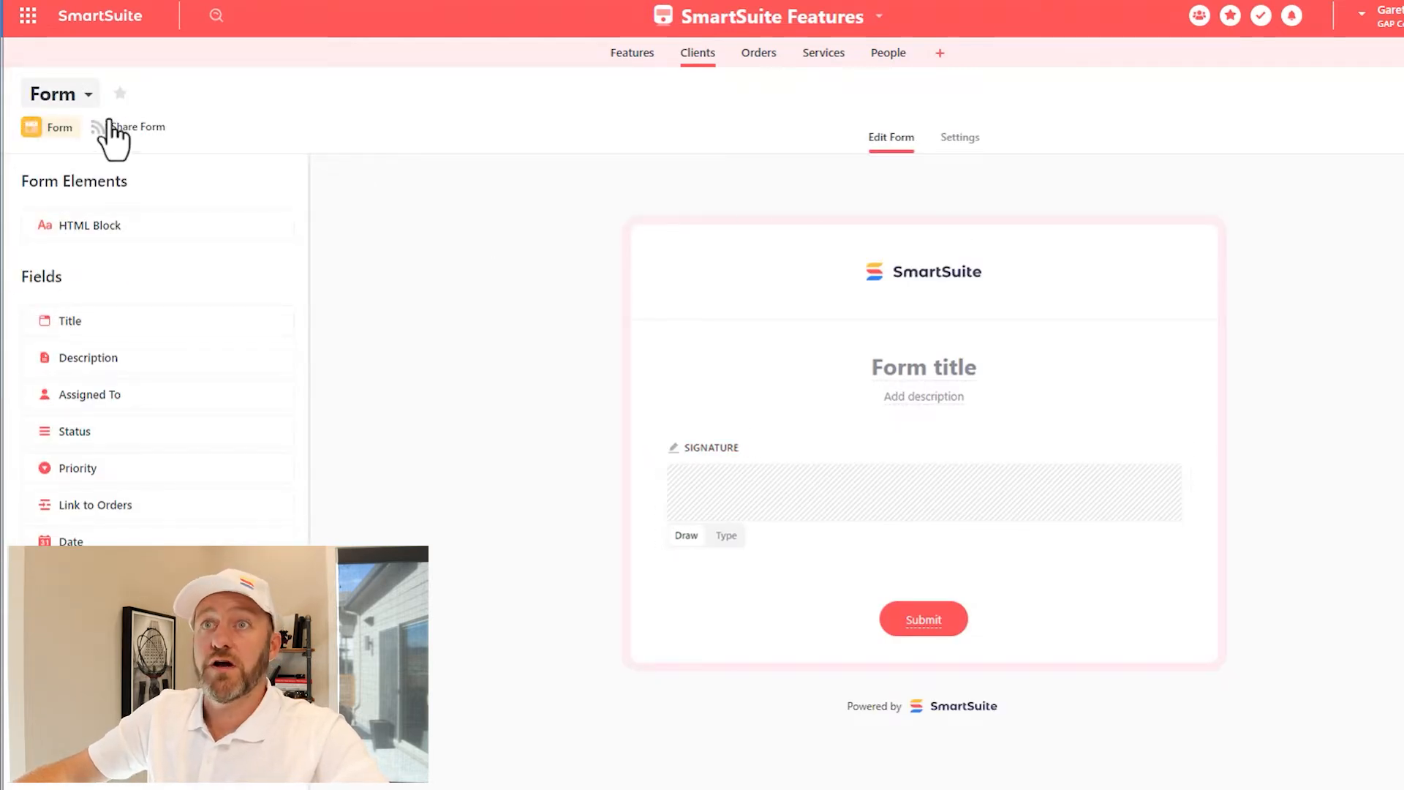
Open the public version of the Clients submission form
click(135, 126)
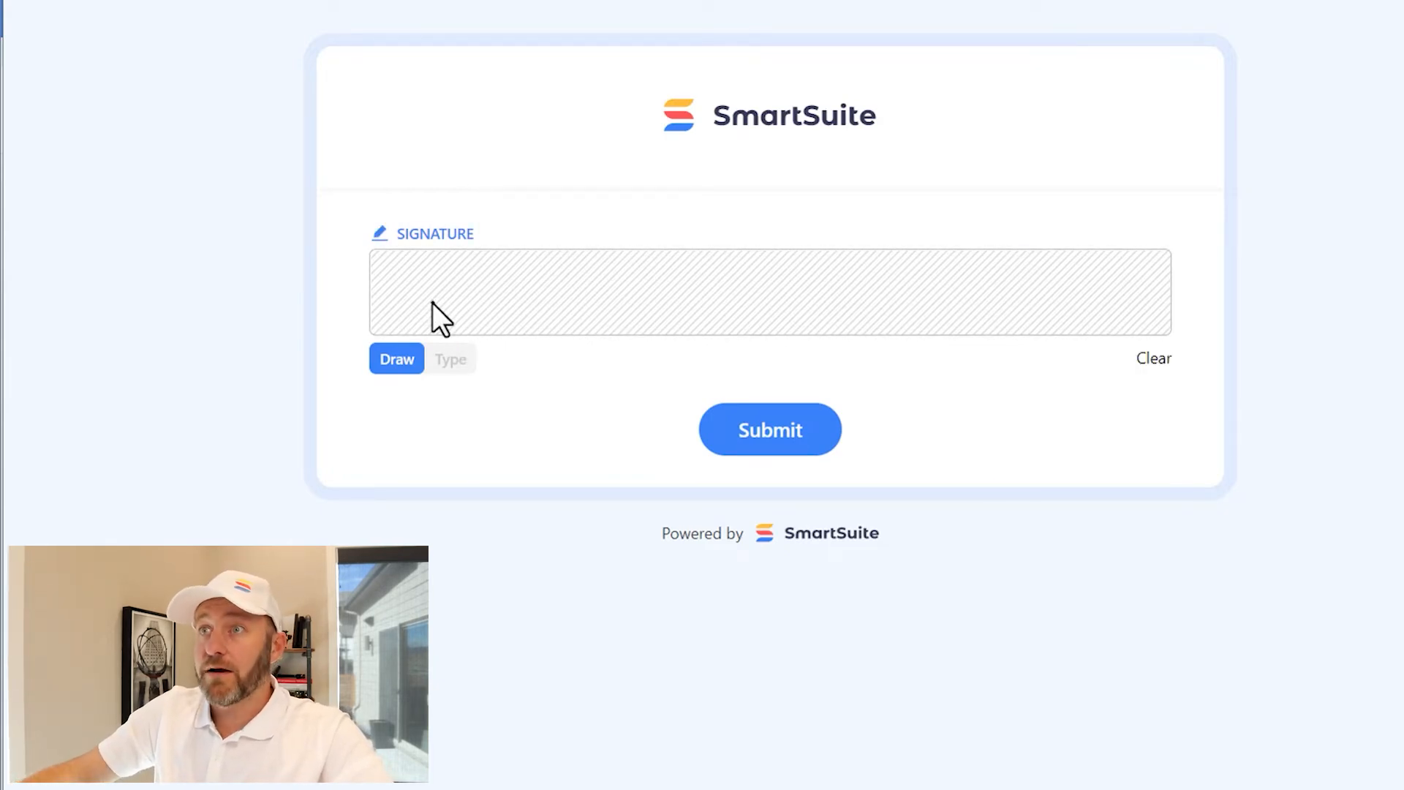
click(450, 358)
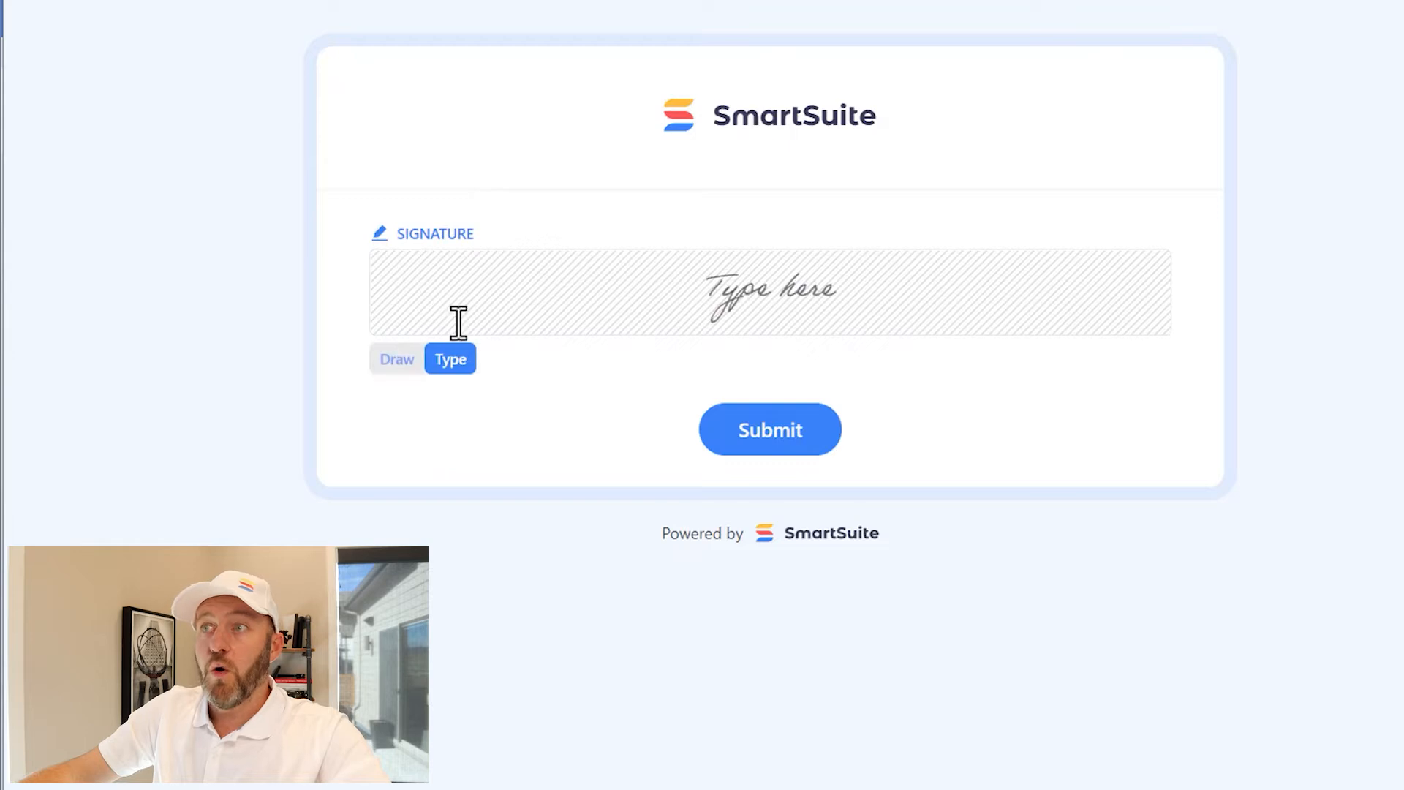
text(Gareth Pronovost)
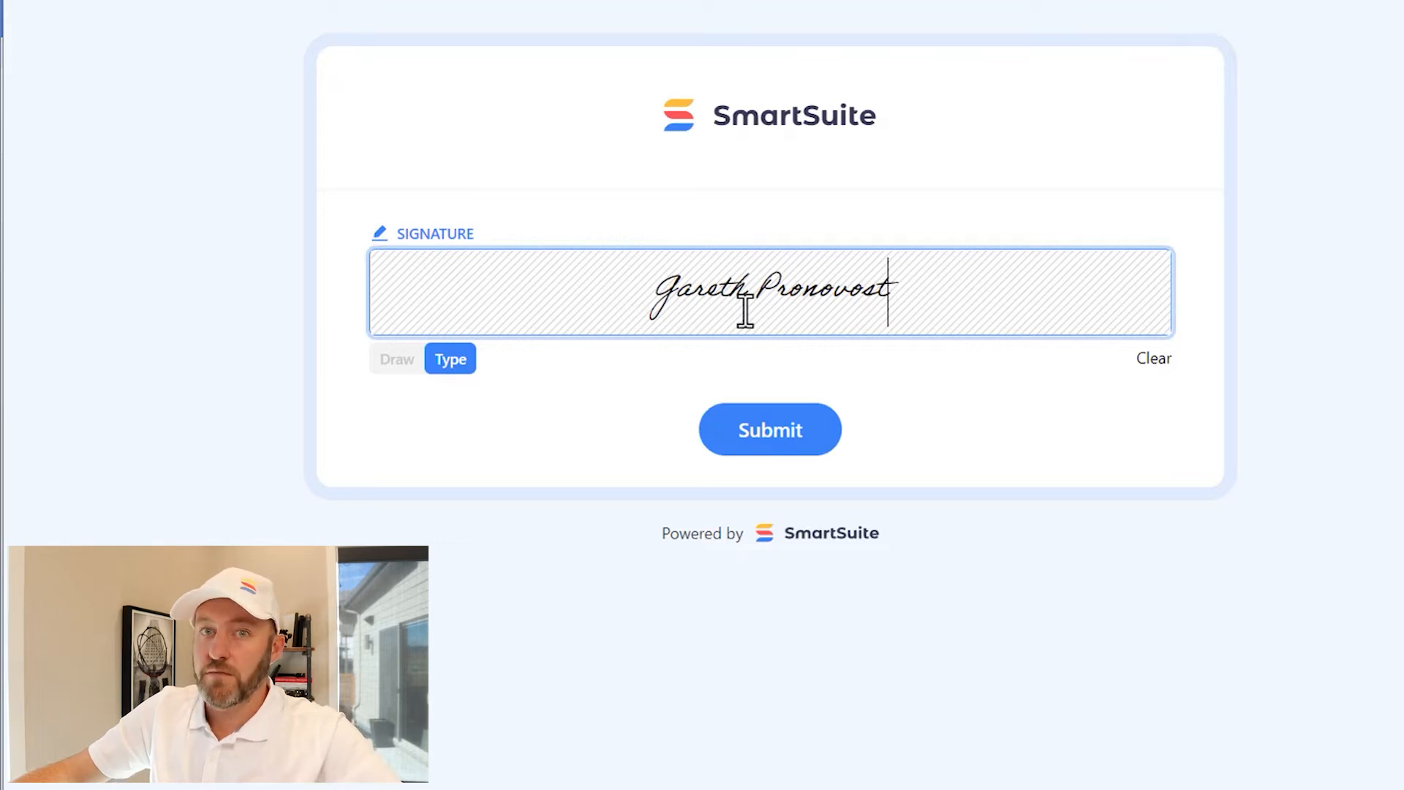
click(769, 428)
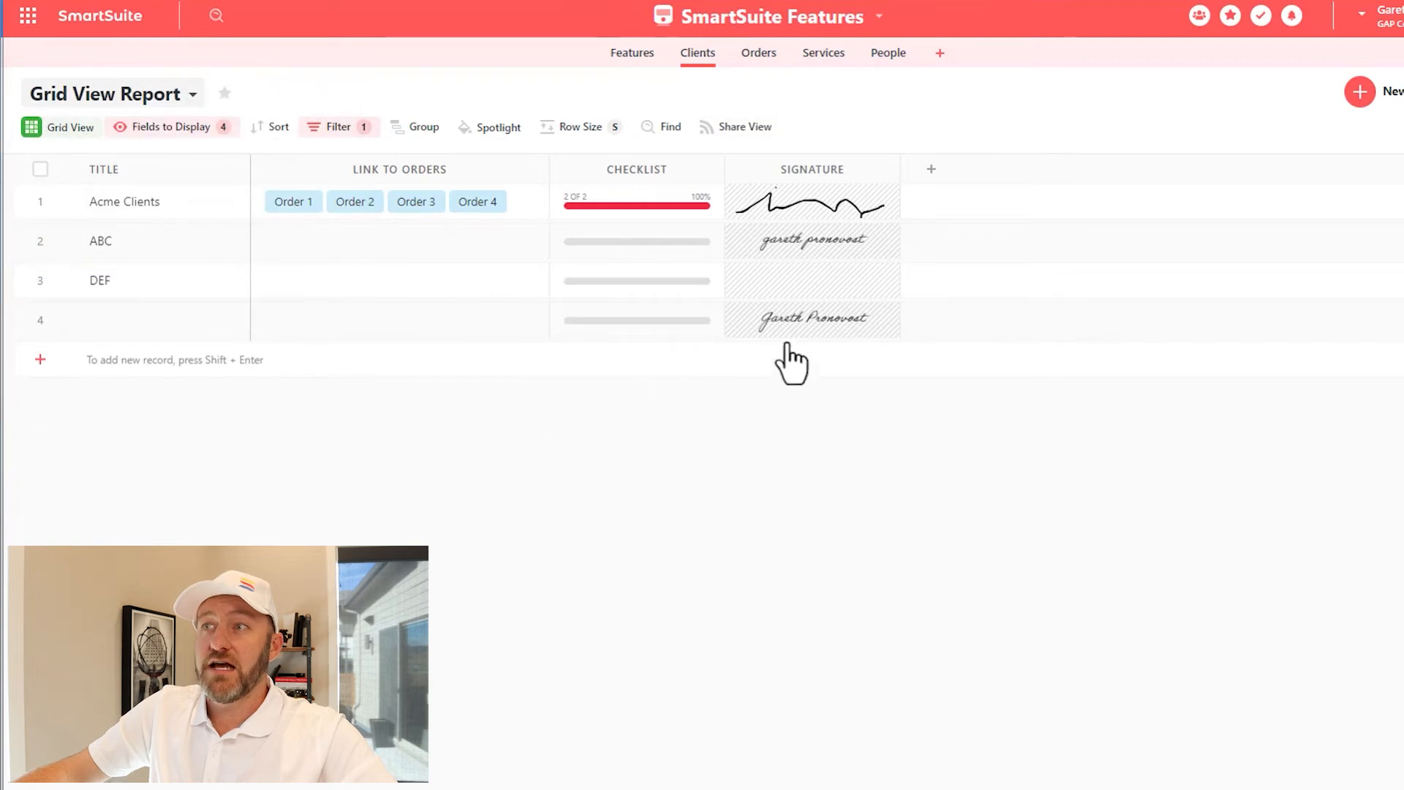
Start adding a new field at the end of the Clients grid columns
click(810, 319)
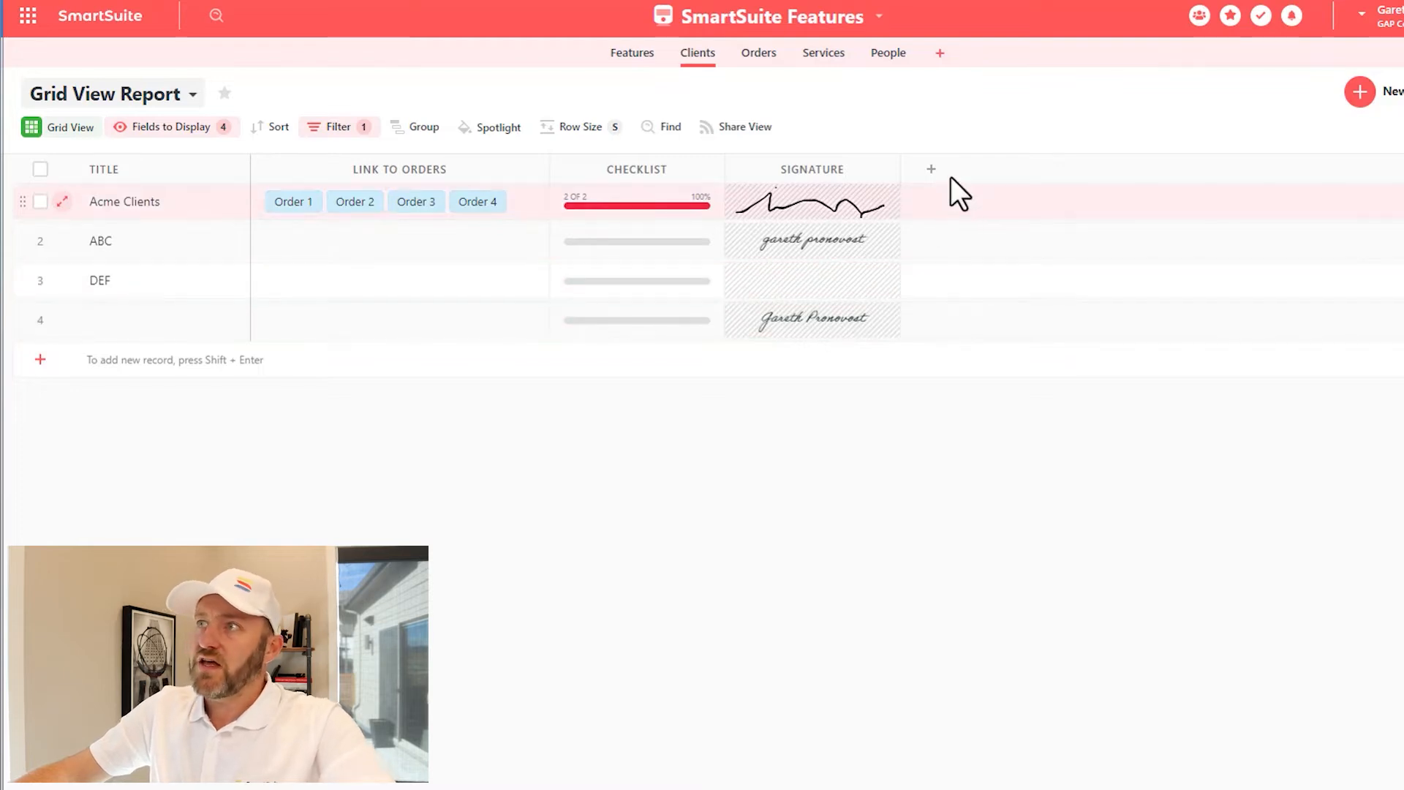
click(930, 169)
text(atta)
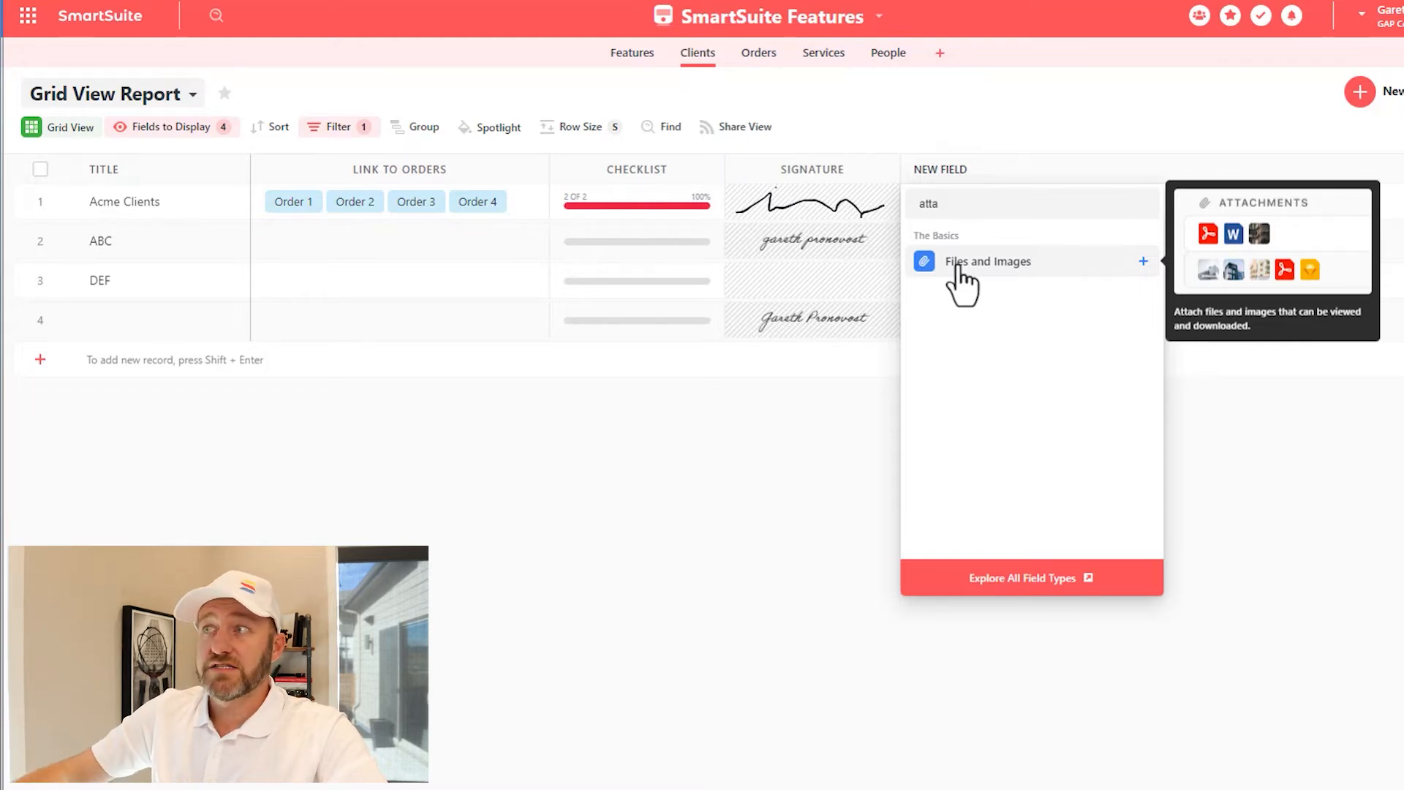
Create a Files and Images attachment field in the Clients grid
click(985, 262)
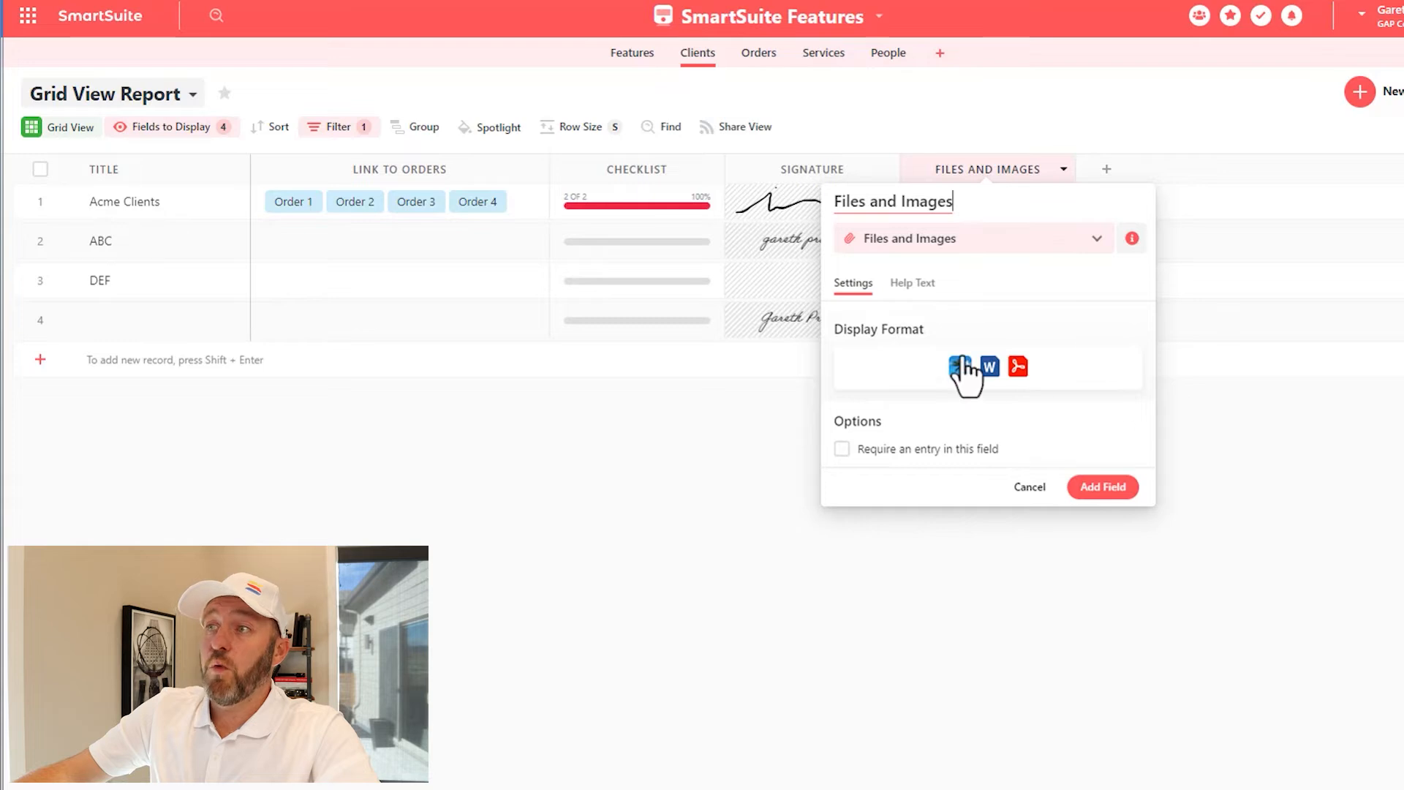
mouse_move(923, 397)
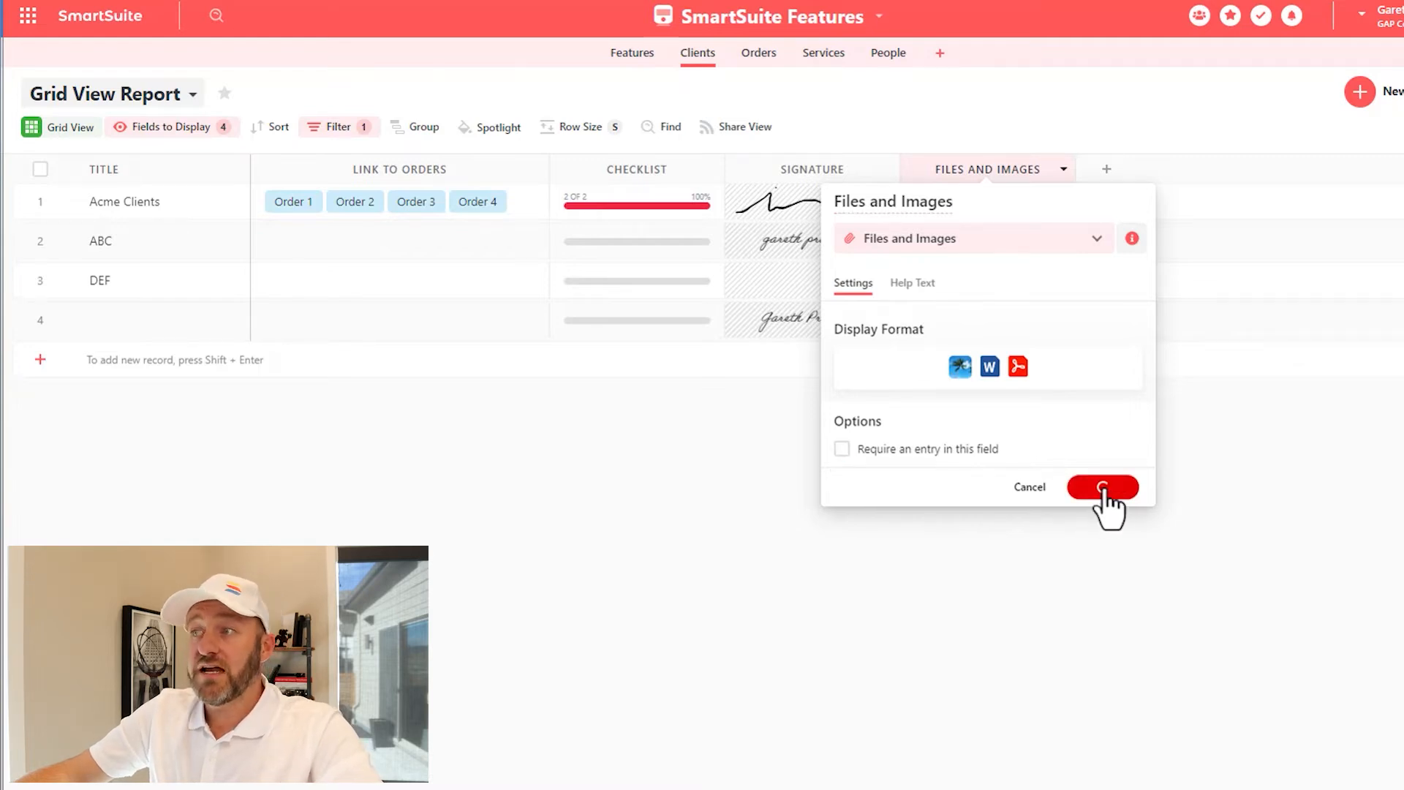
click(1103, 485)
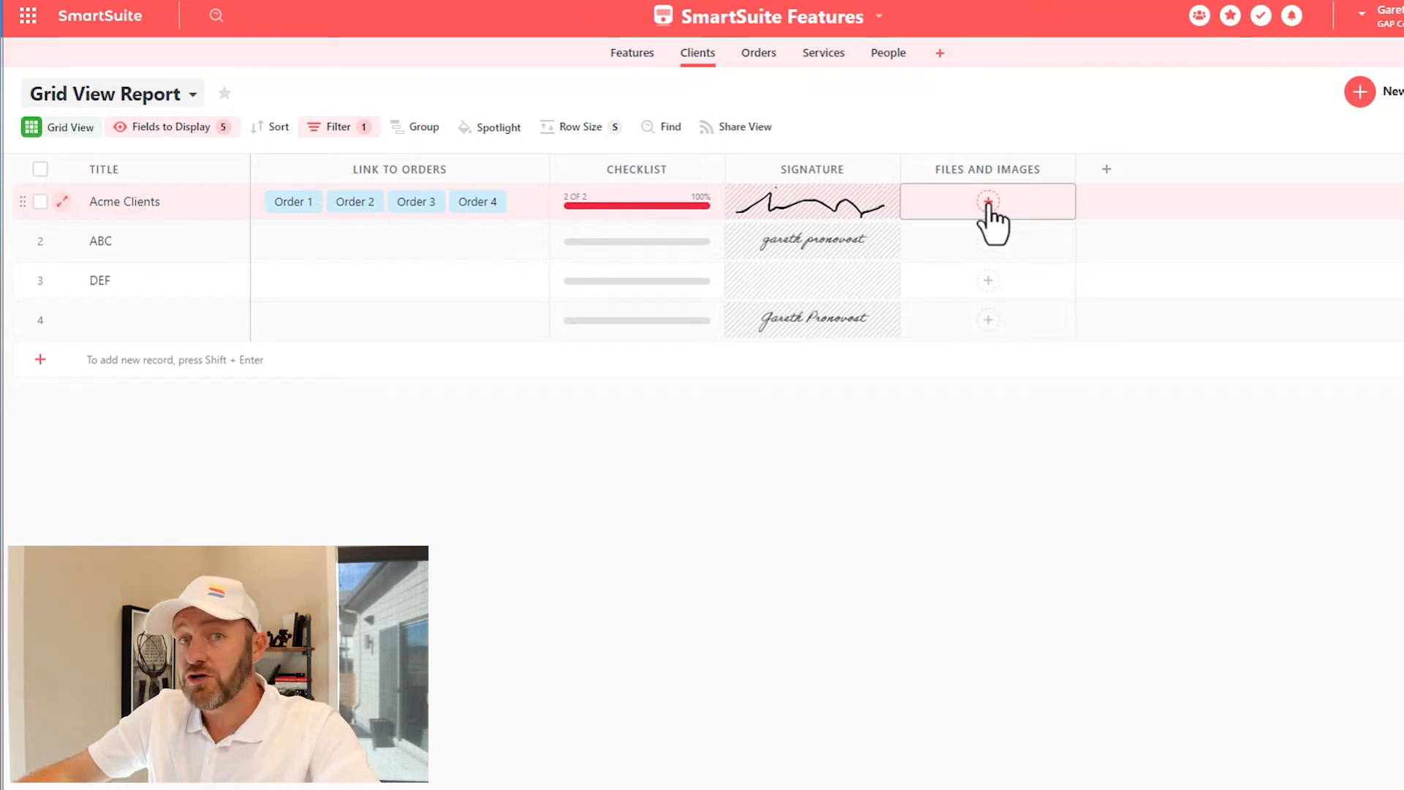
Start attaching a file to Acme Clients' Files and Images cell and browse the upload sources
click(987, 200)
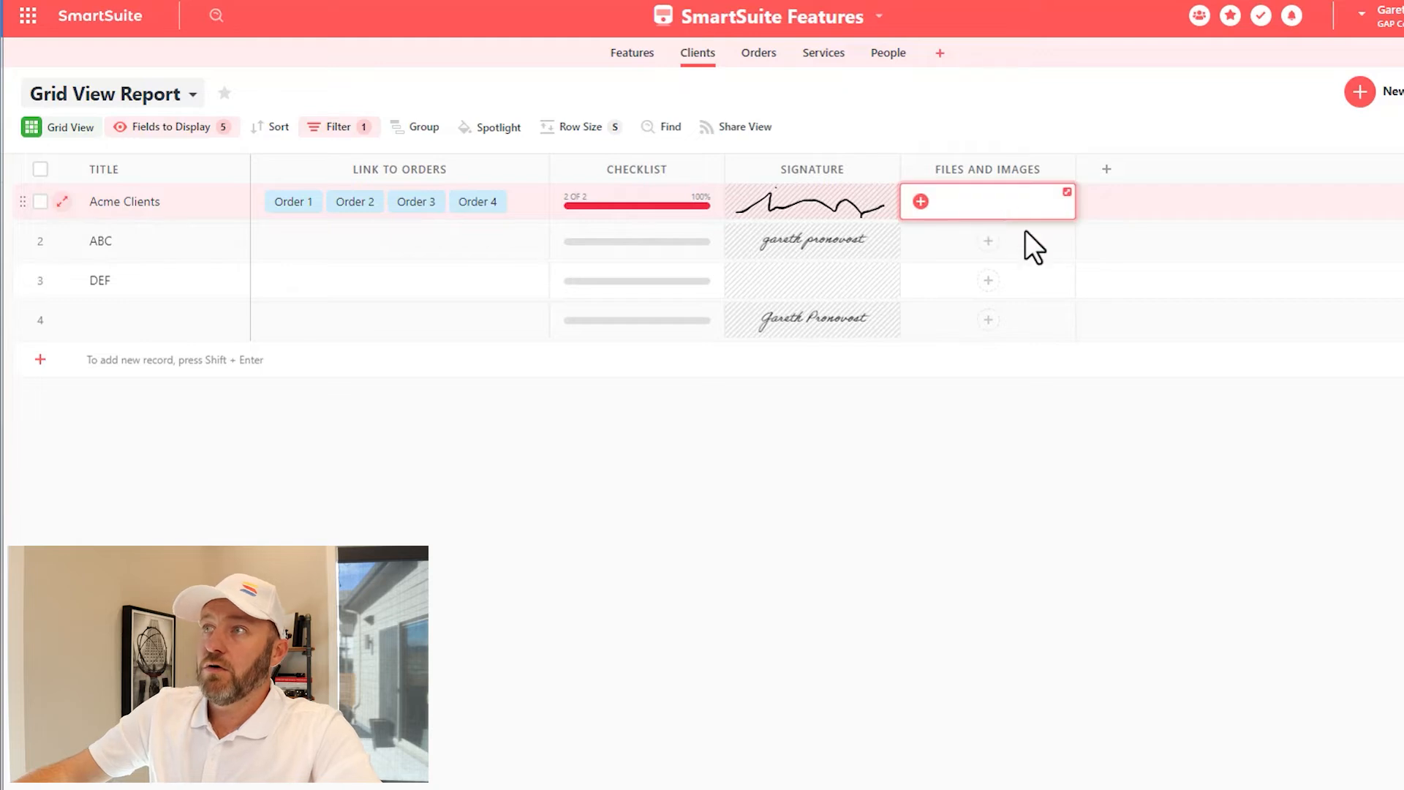
click(918, 202)
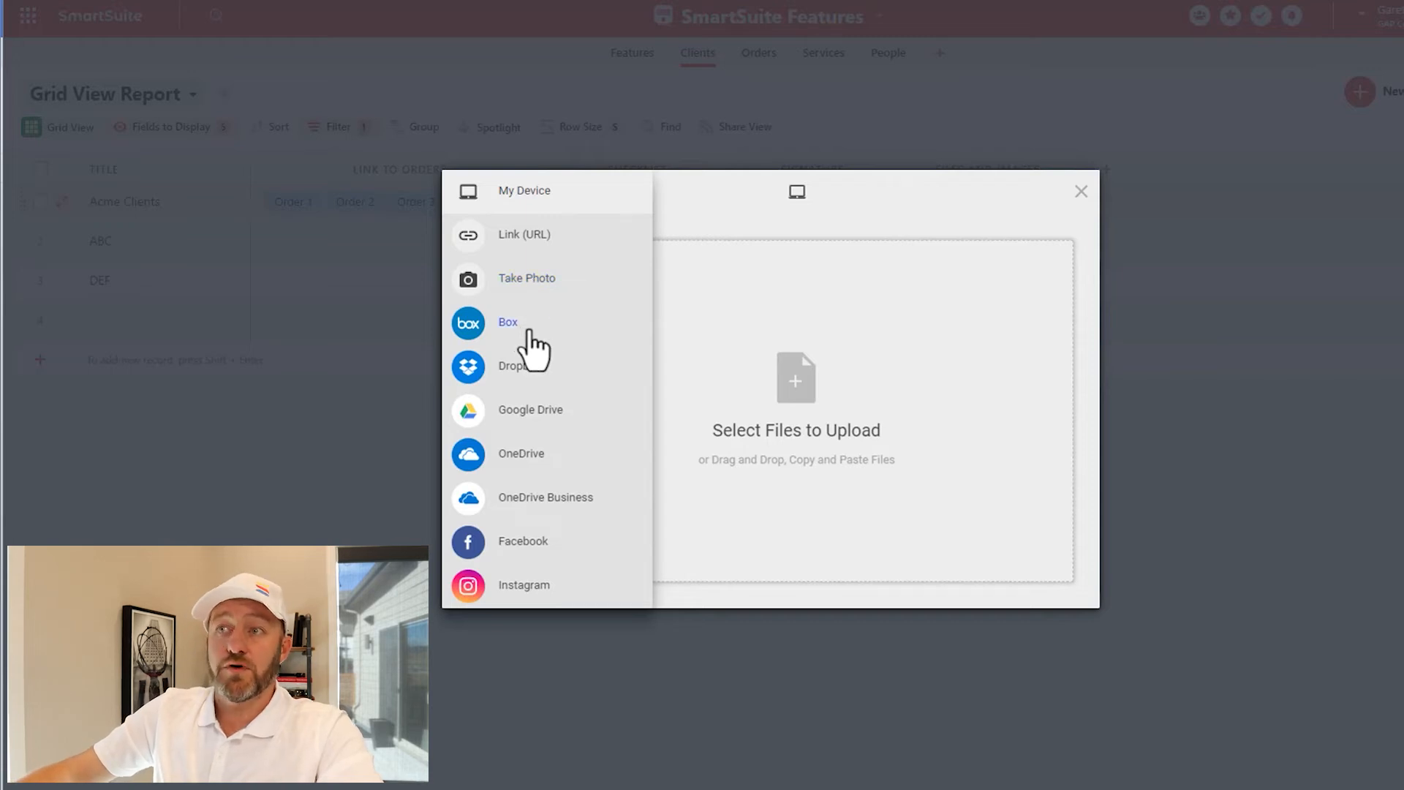
mouse_move(565, 417)
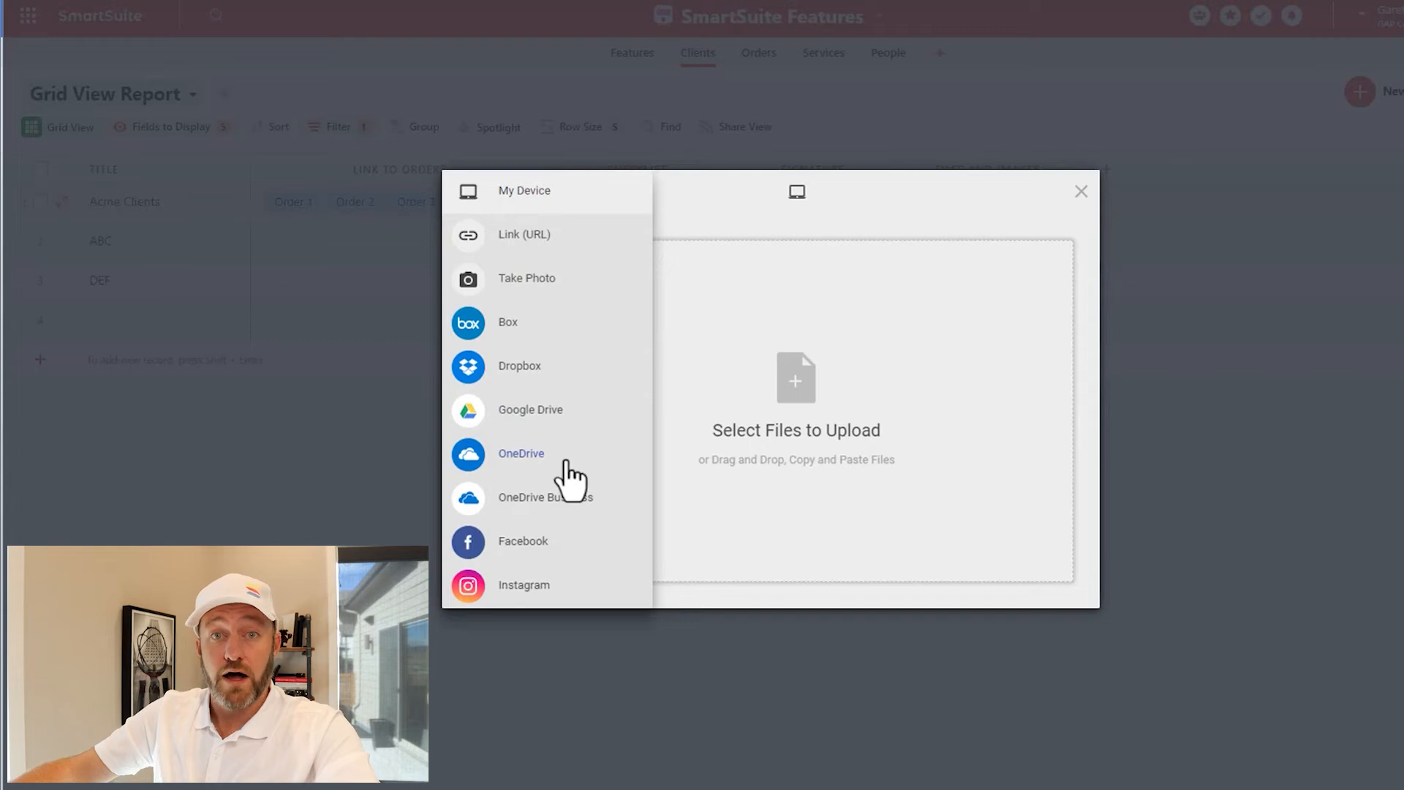
mouse_move(521, 453)
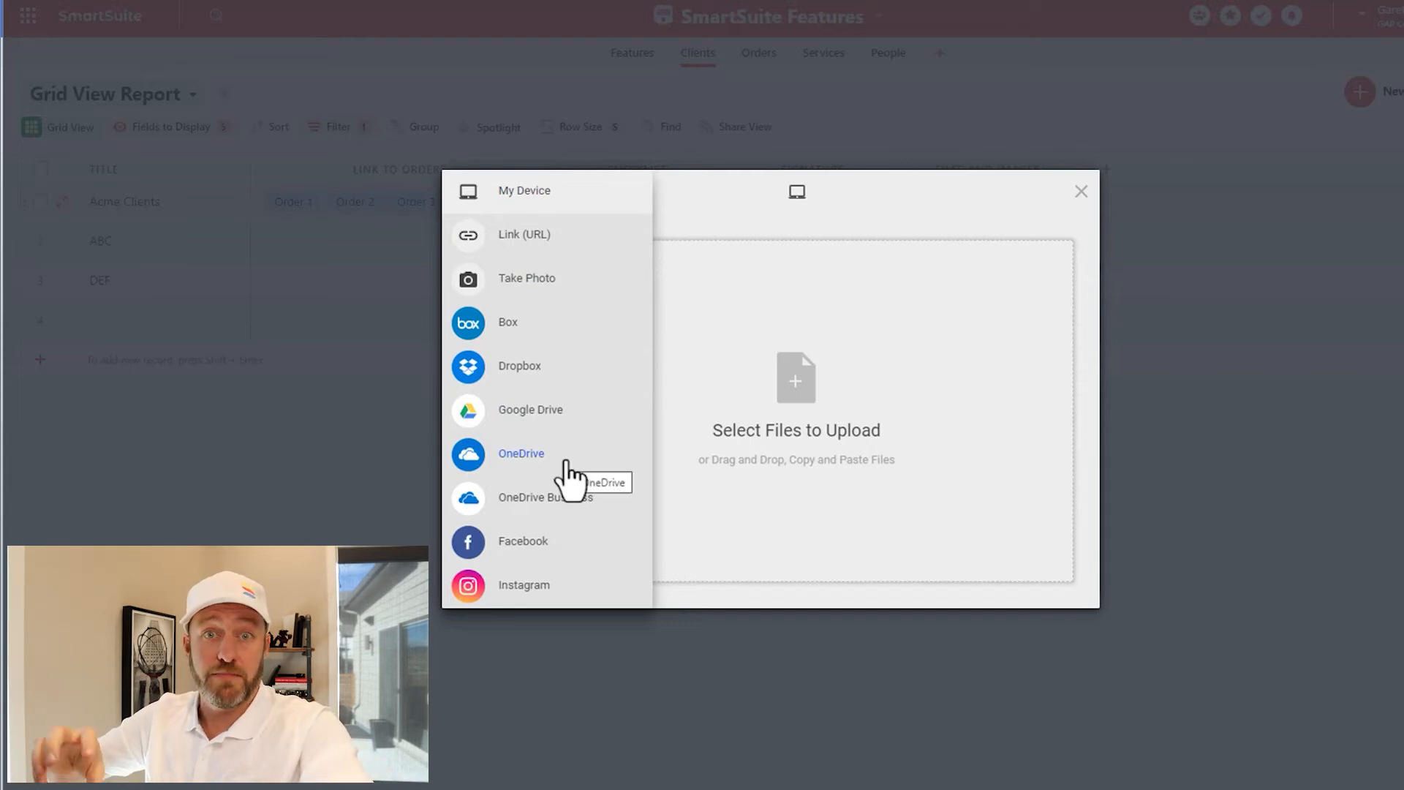
scroll(down, 3)
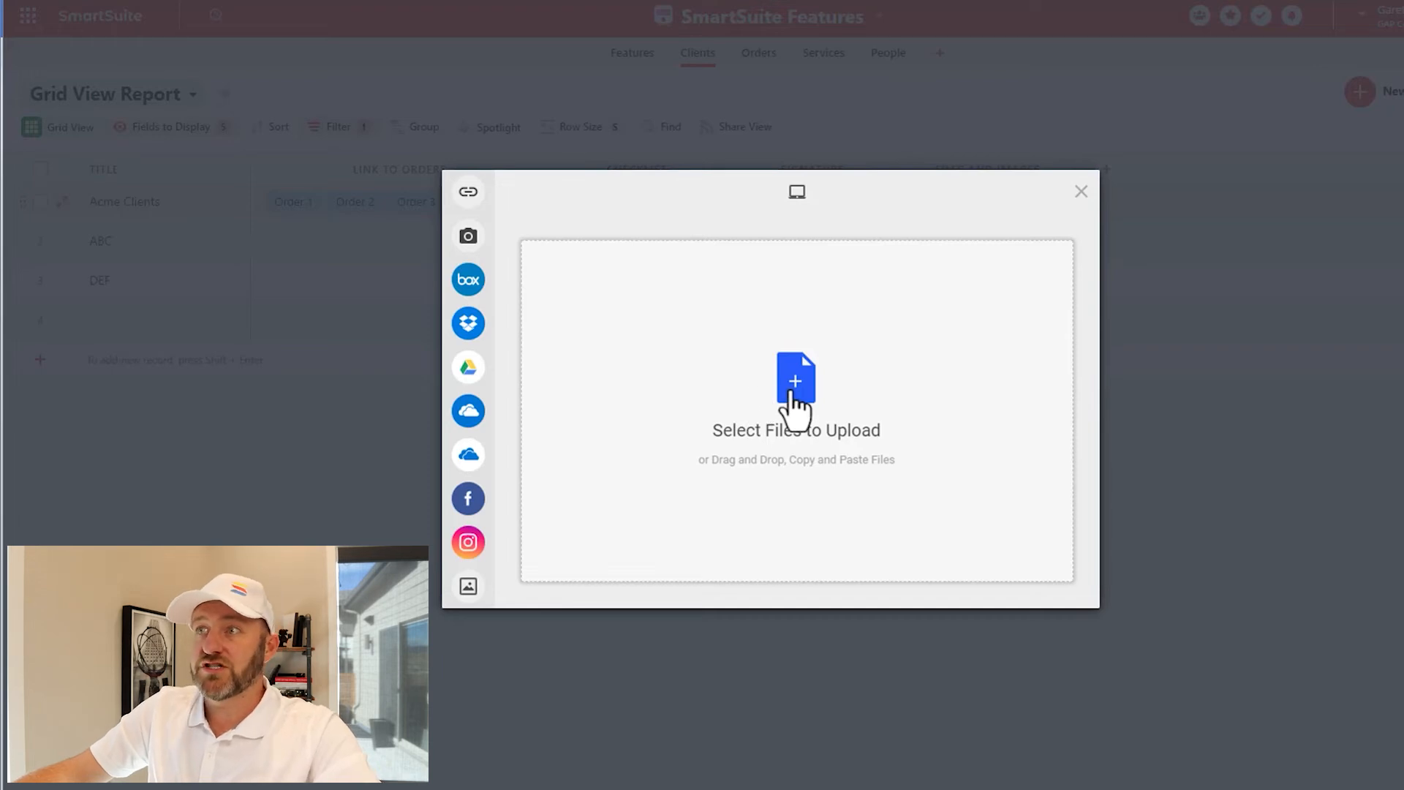
Choose the logo icon image from the computer and upload it to Acme Clients
click(796, 393)
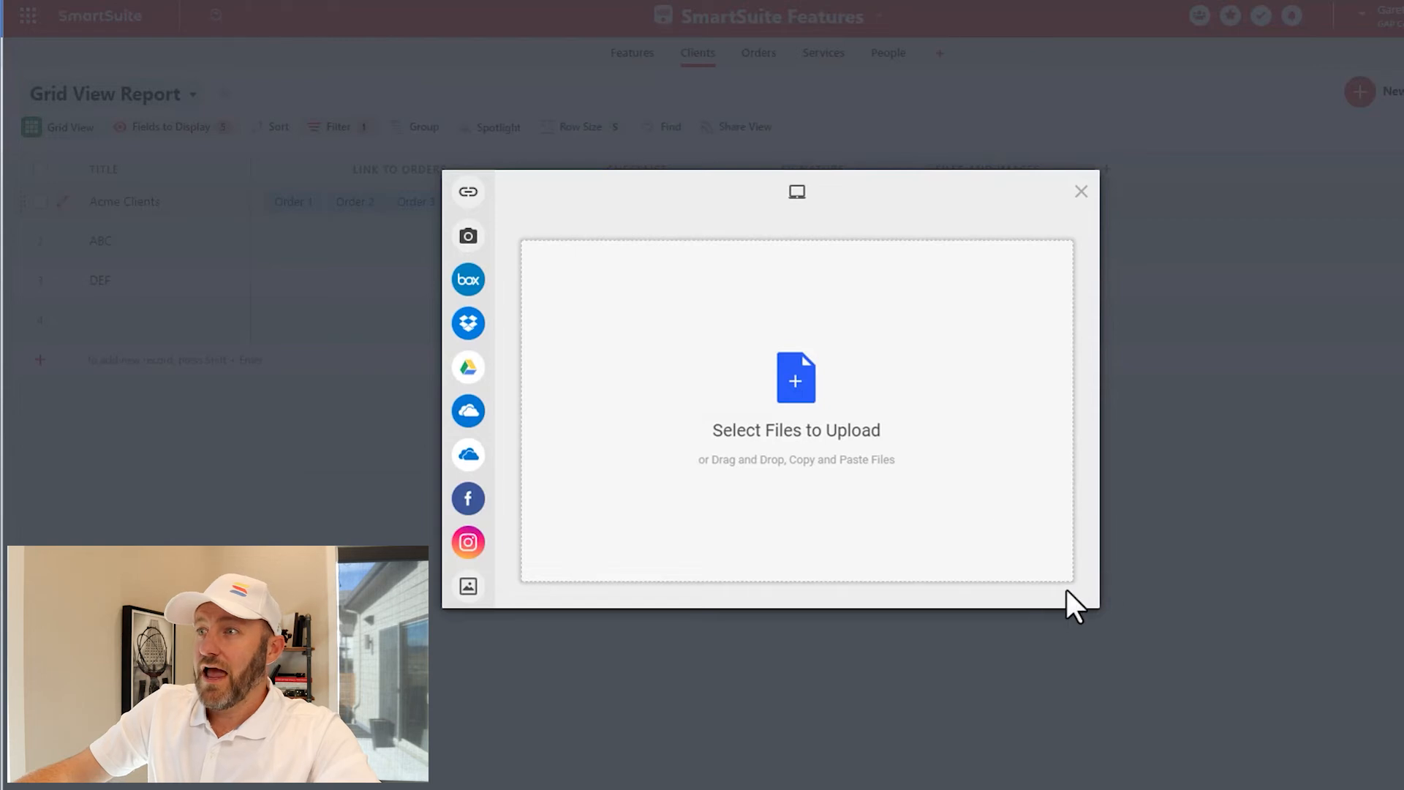
mouse_move(795, 398)
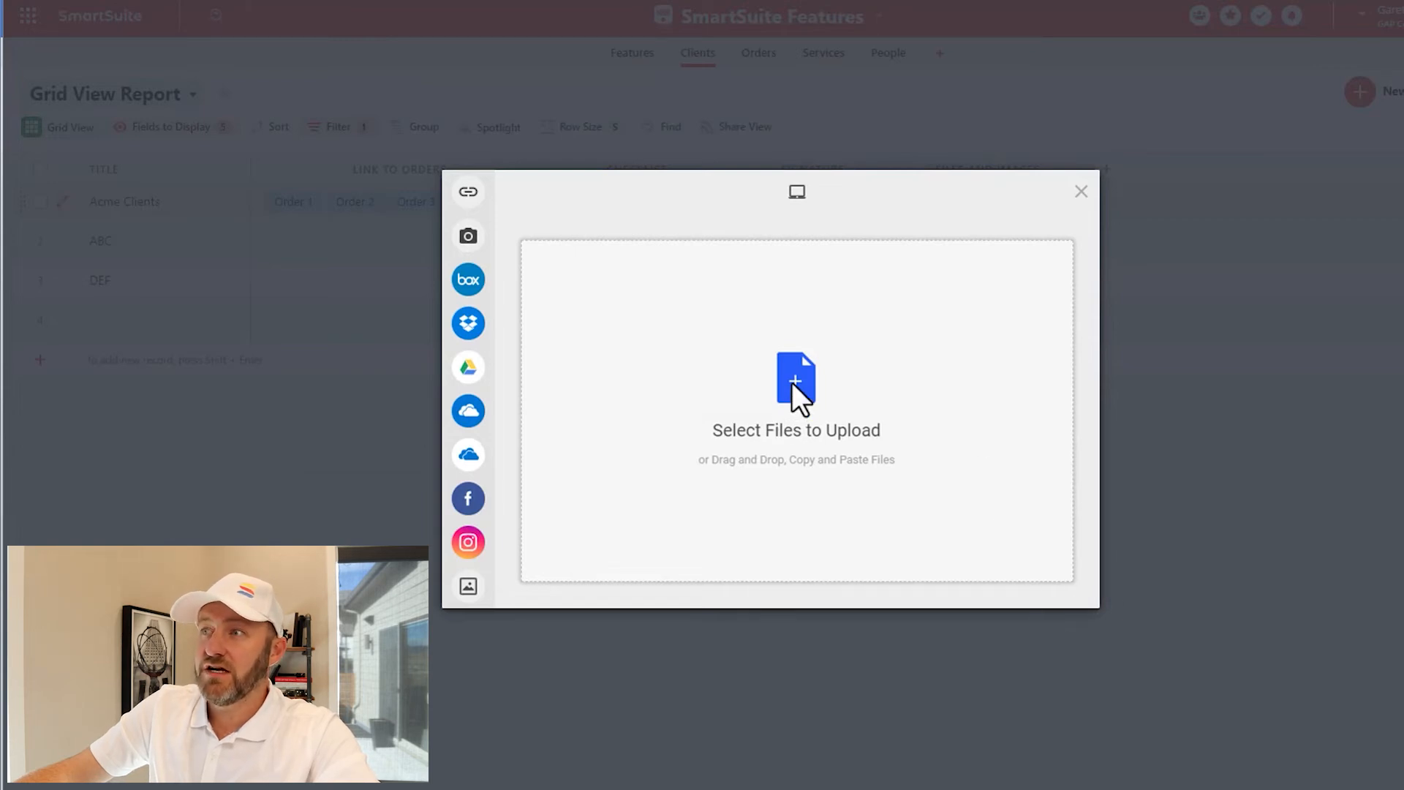
click(795, 393)
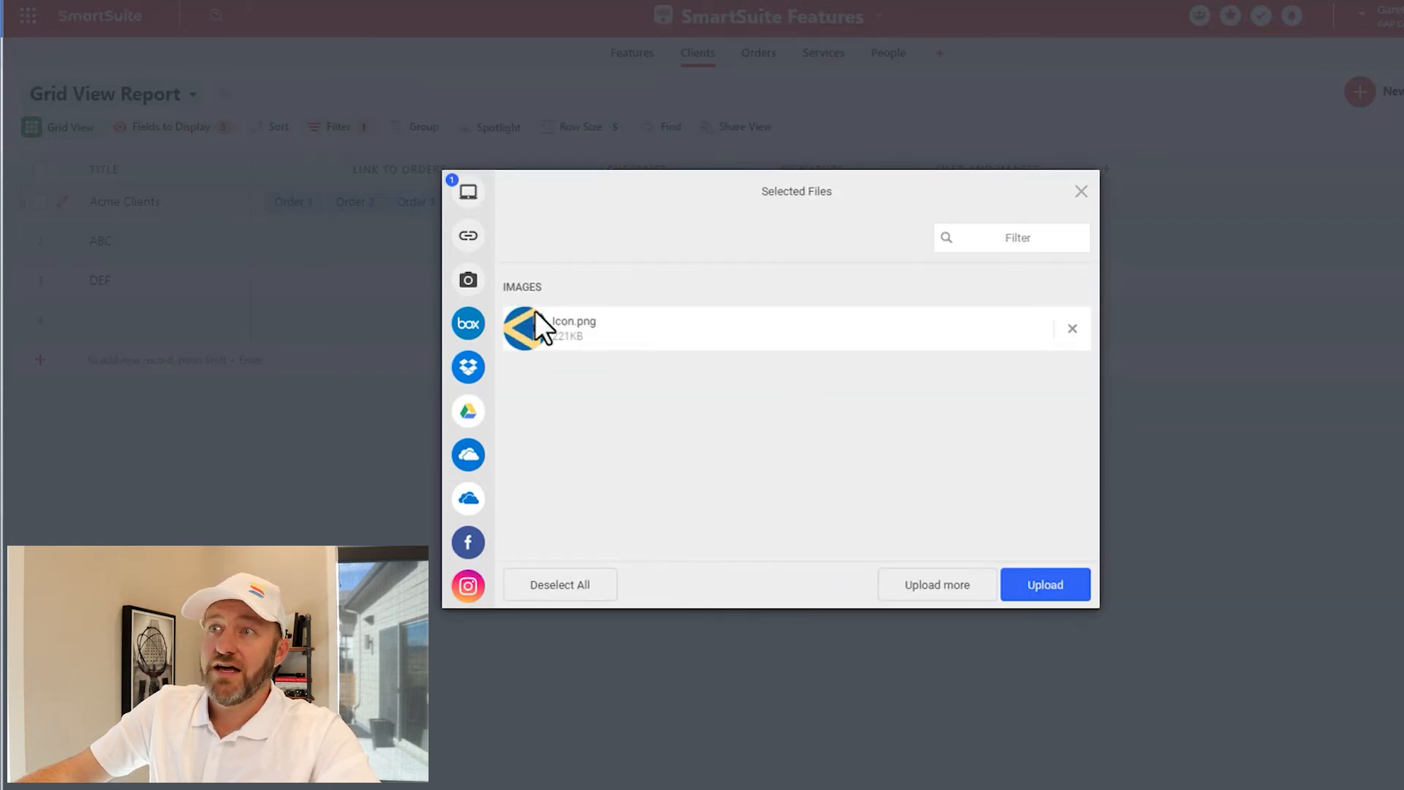
click(1044, 583)
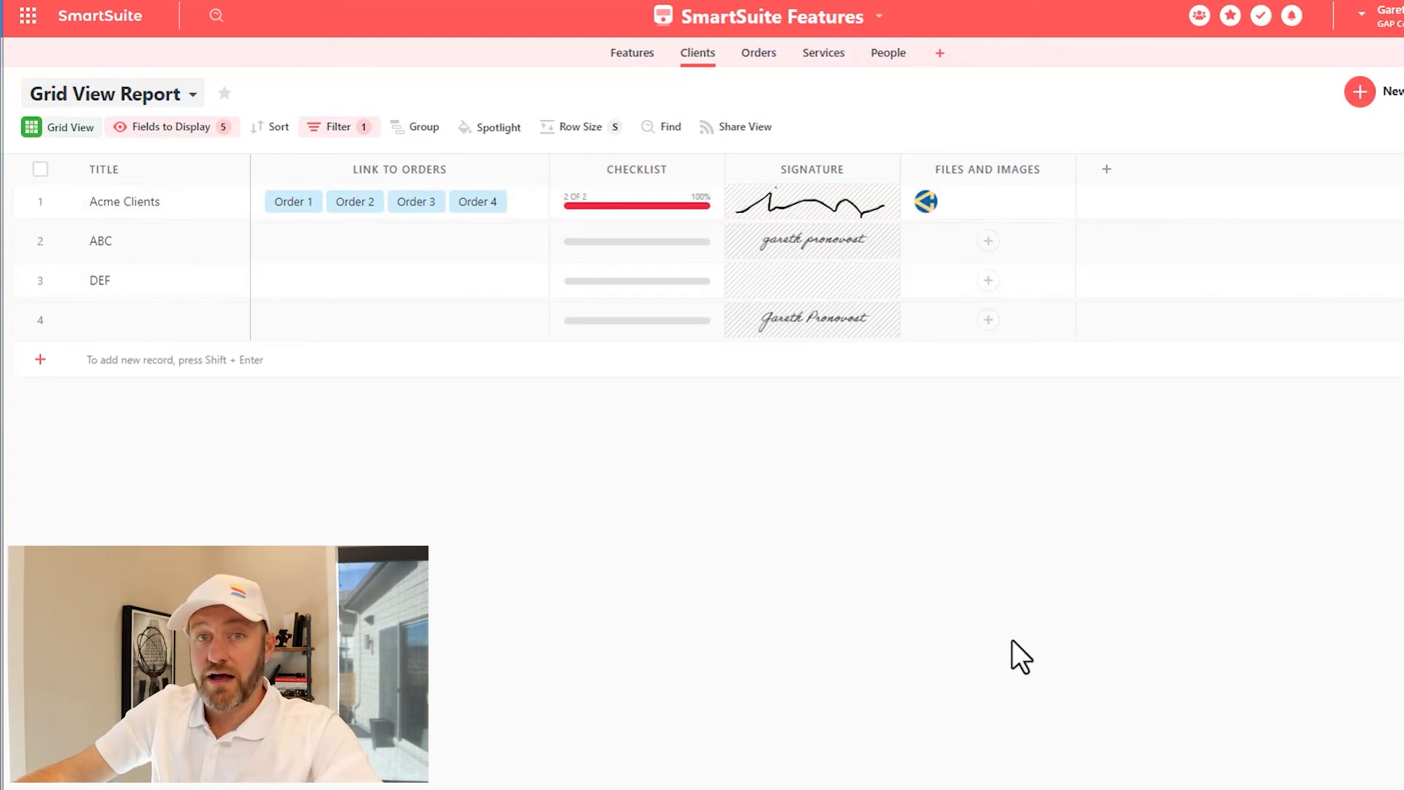
mouse_move(959, 410)
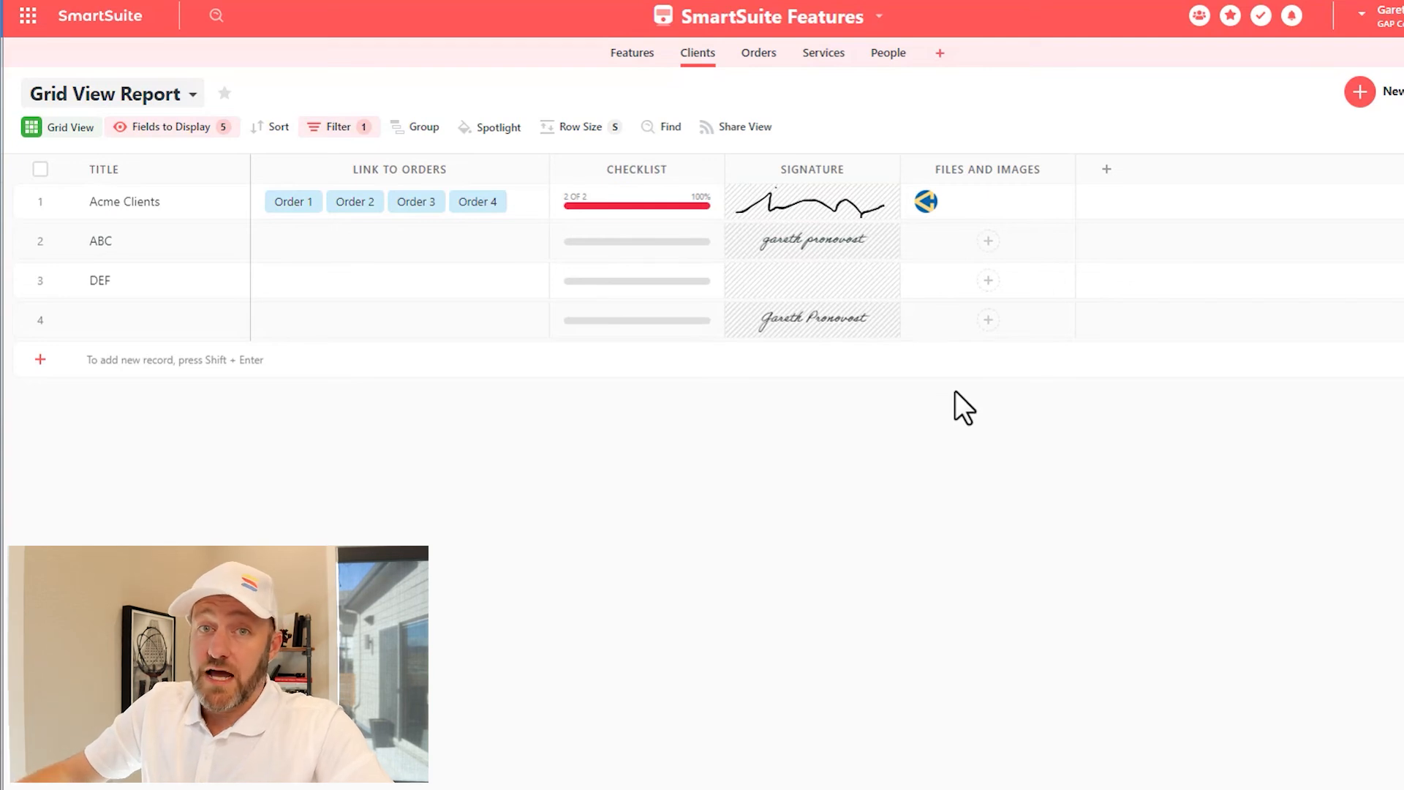